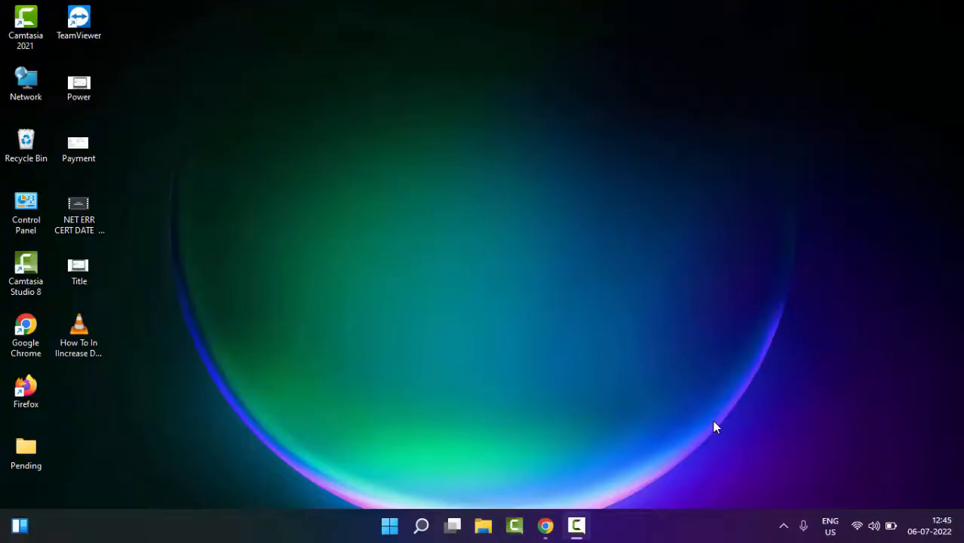
pyautogui.moveTo(595, 409)
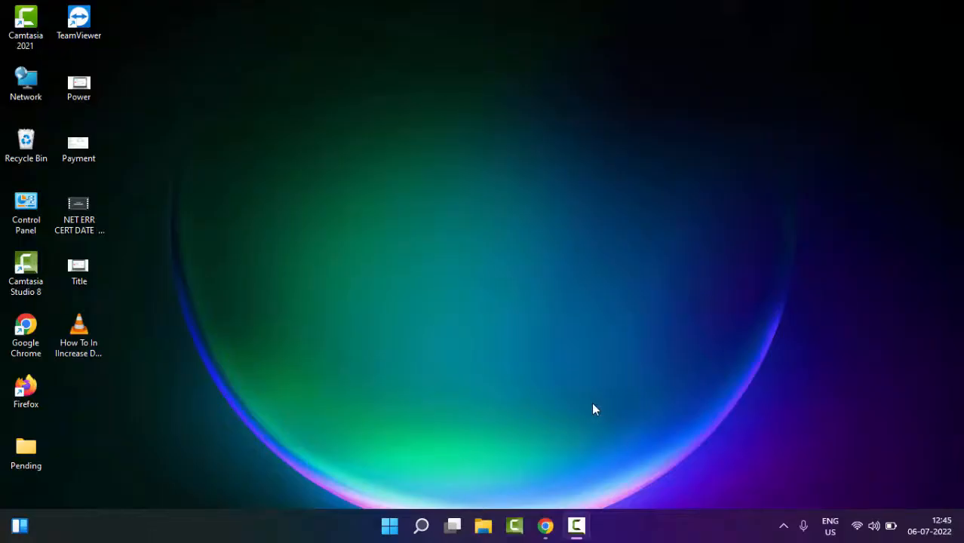
pyautogui.moveTo(460, 388)
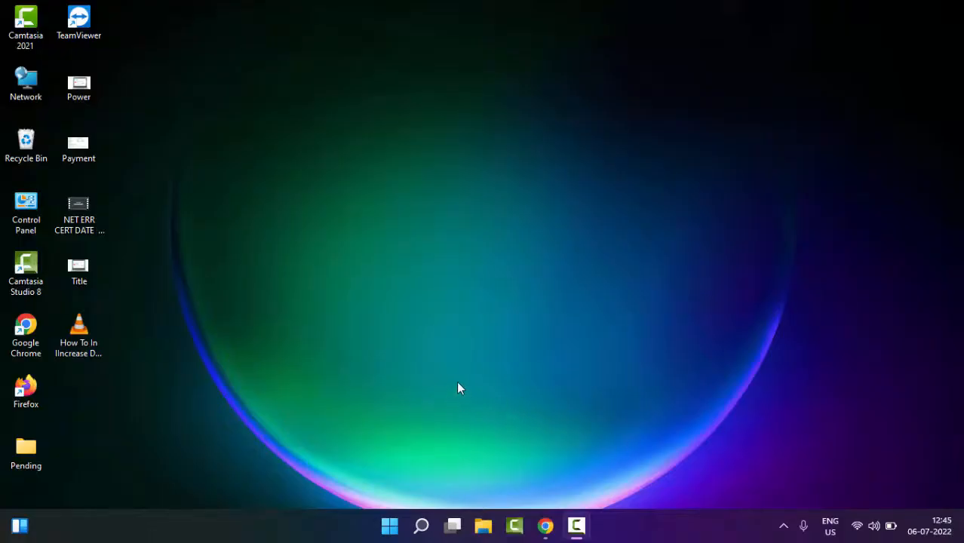
pyautogui.moveTo(389, 526)
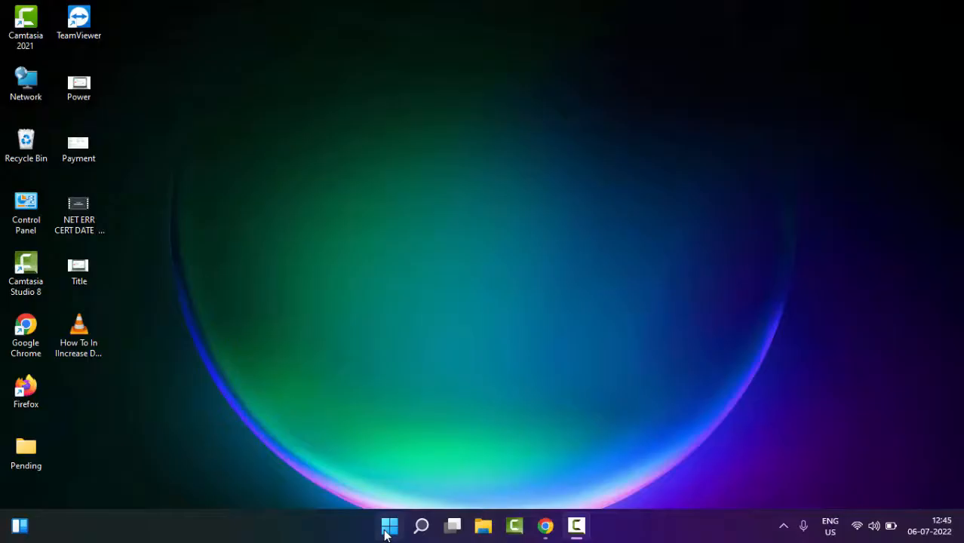
# Search the Start menu for "services" and open the Services console
pyautogui.click(389, 526)
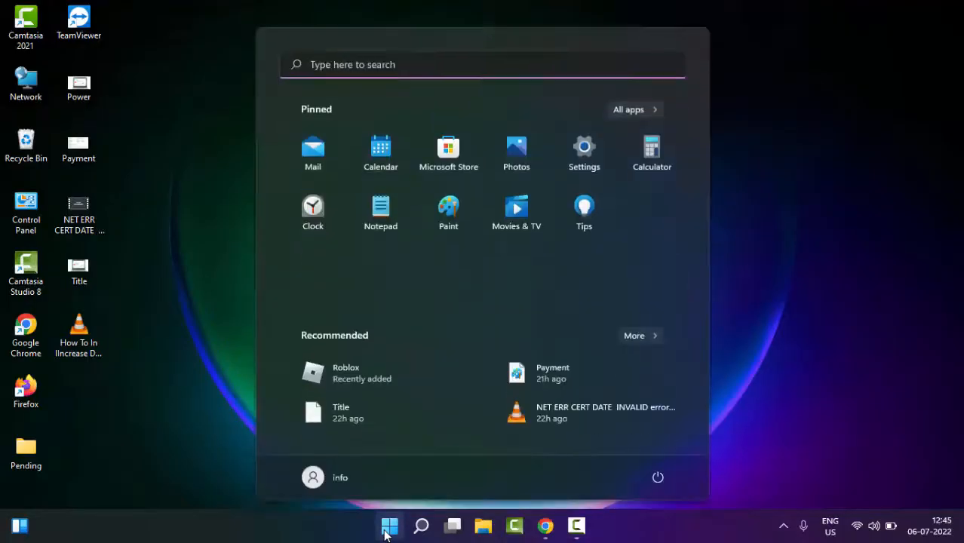
pyautogui.write('serv')
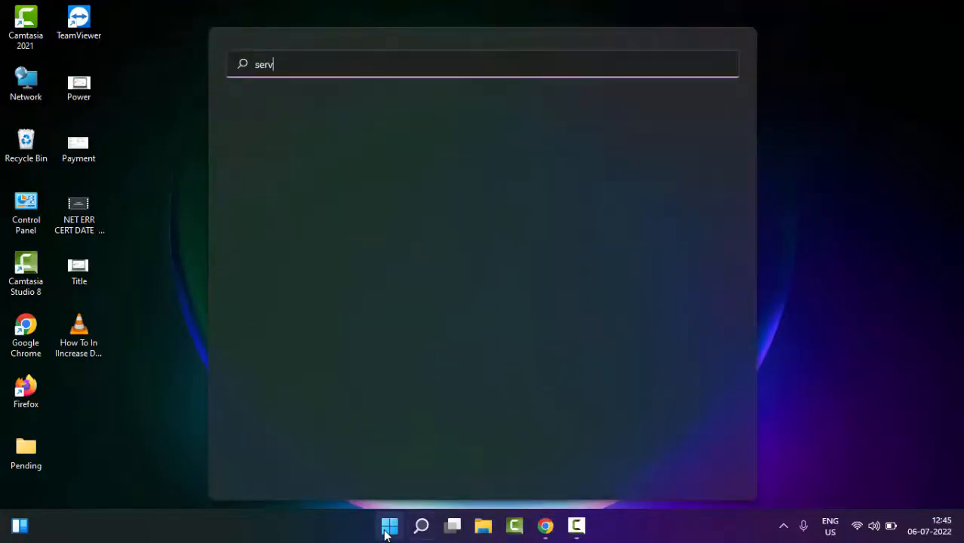
pyautogui.write('ices')
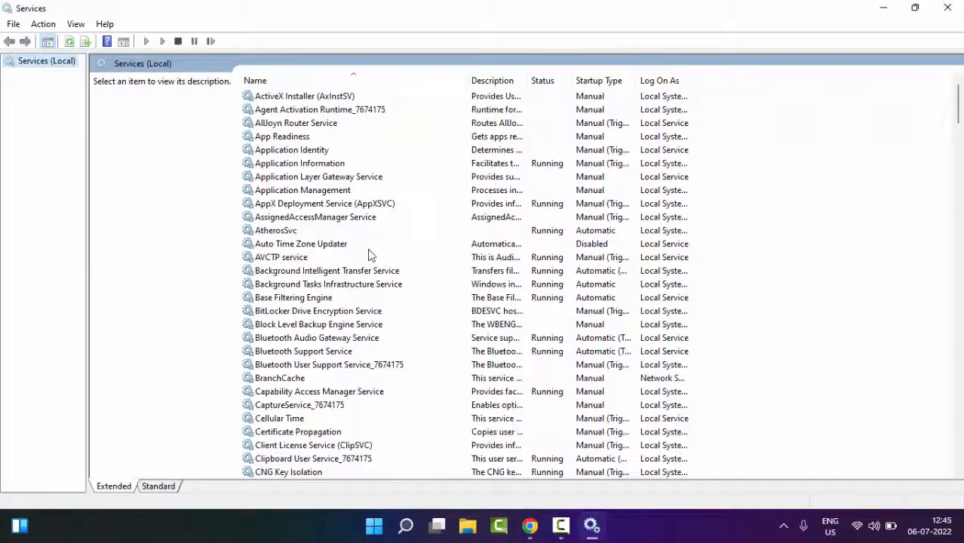
# Select the Windows Update service in the Services list
pyautogui.click(315, 217)
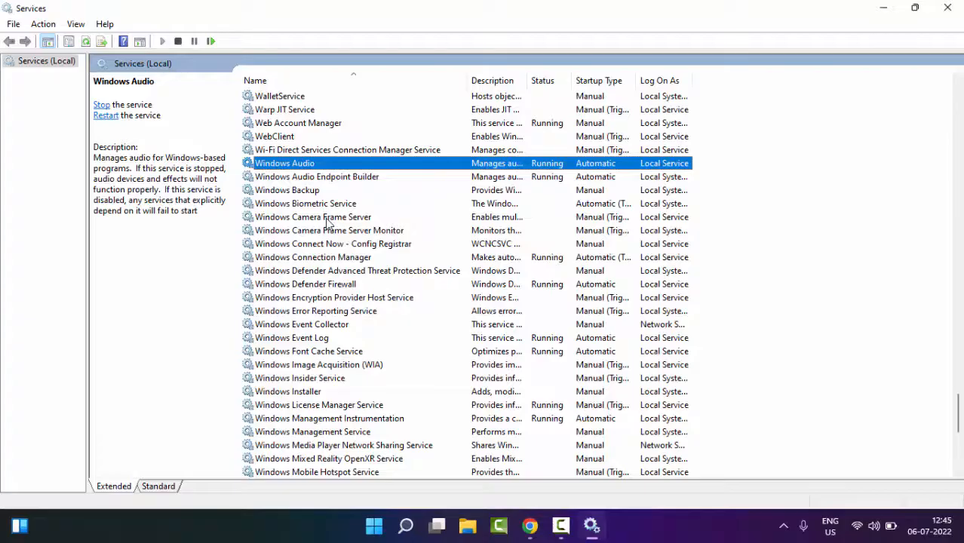
pyautogui.click(306, 203)
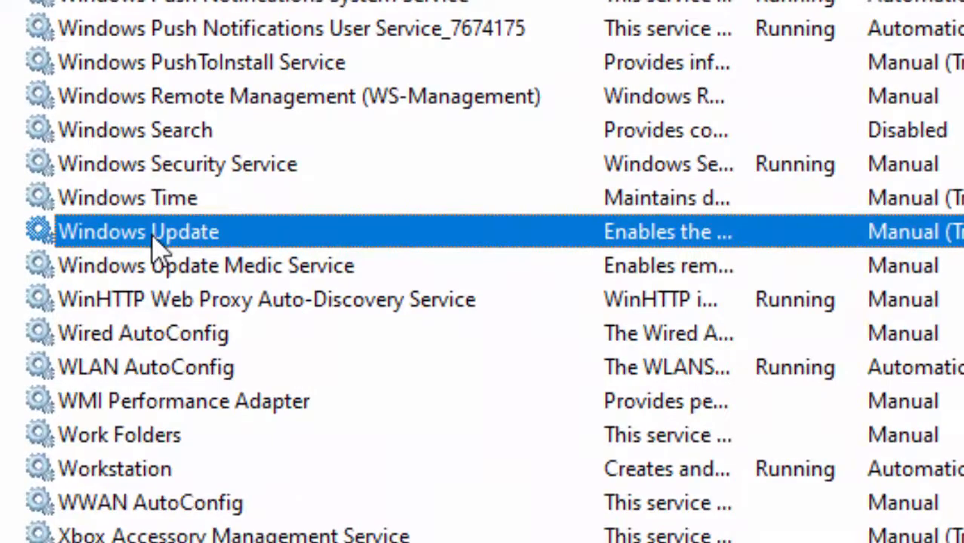
# Set Windows Update's startup type to Automatic and confirm with OK
pyautogui.doubleClick(138, 231)
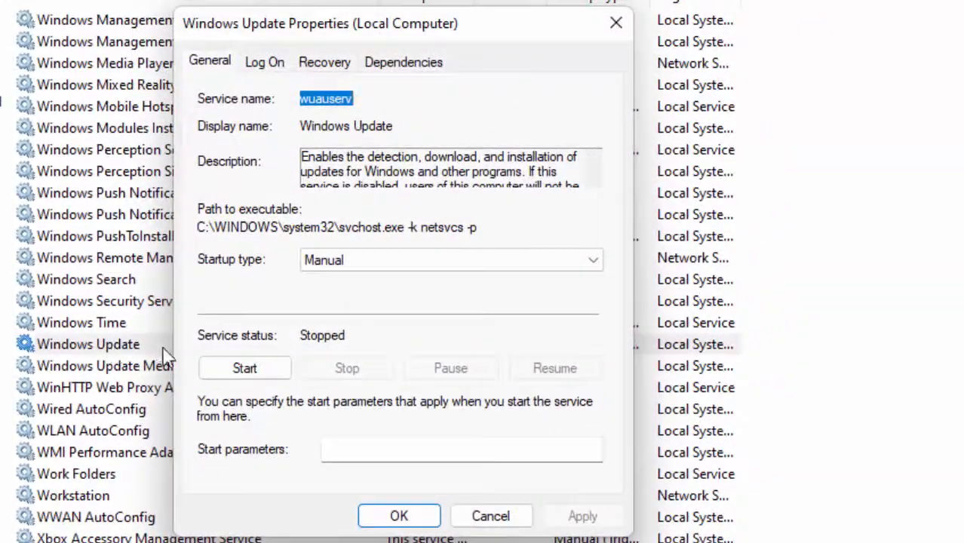
pyautogui.click(450, 259)
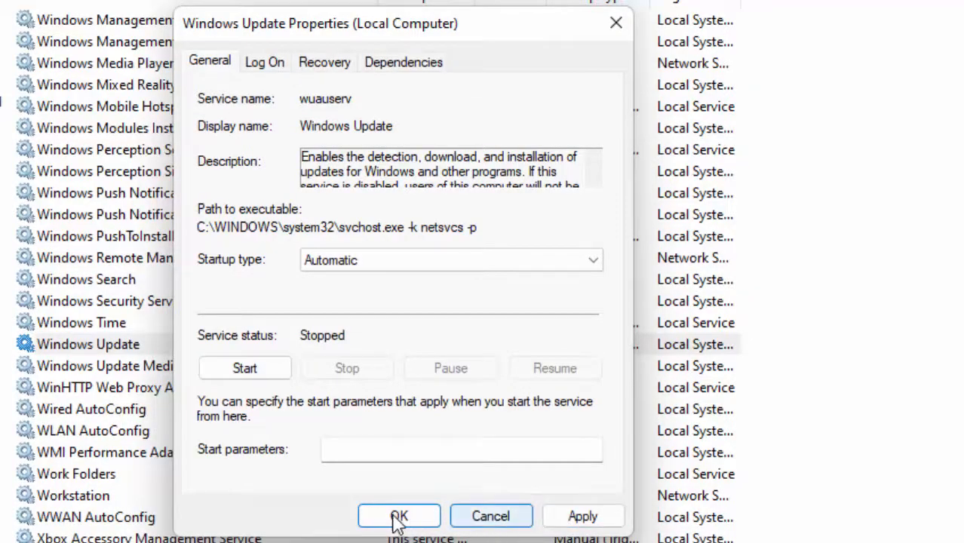
pyautogui.click(398, 516)
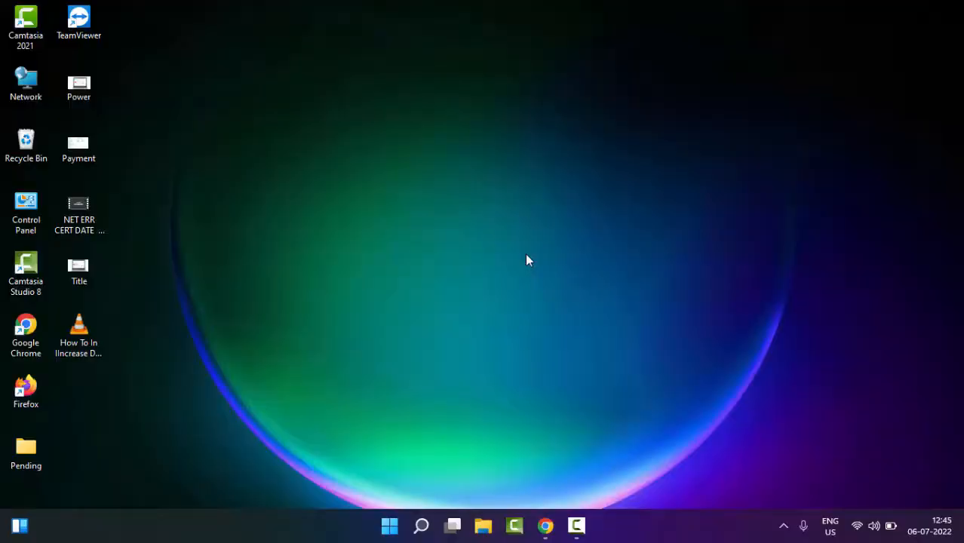
pyautogui.moveTo(422, 356)
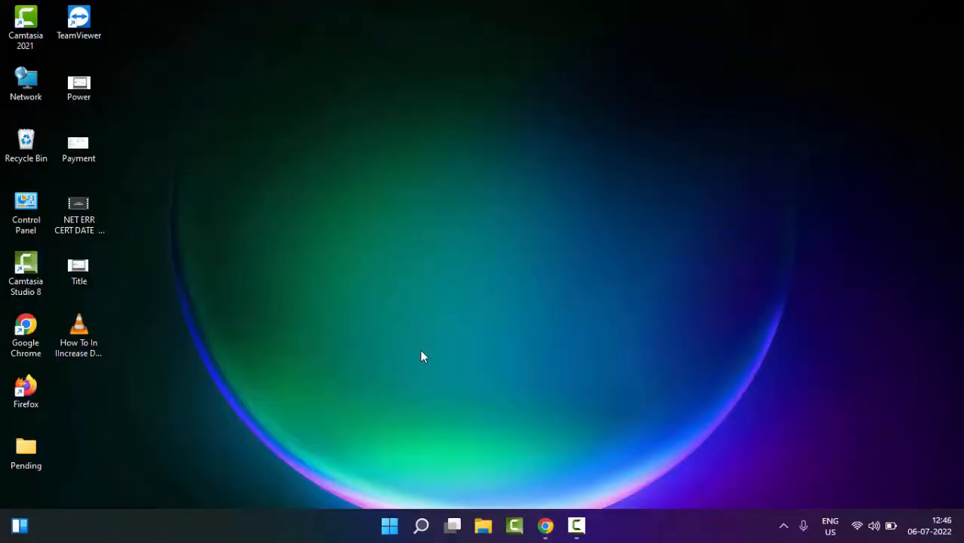
pyautogui.moveTo(412, 407)
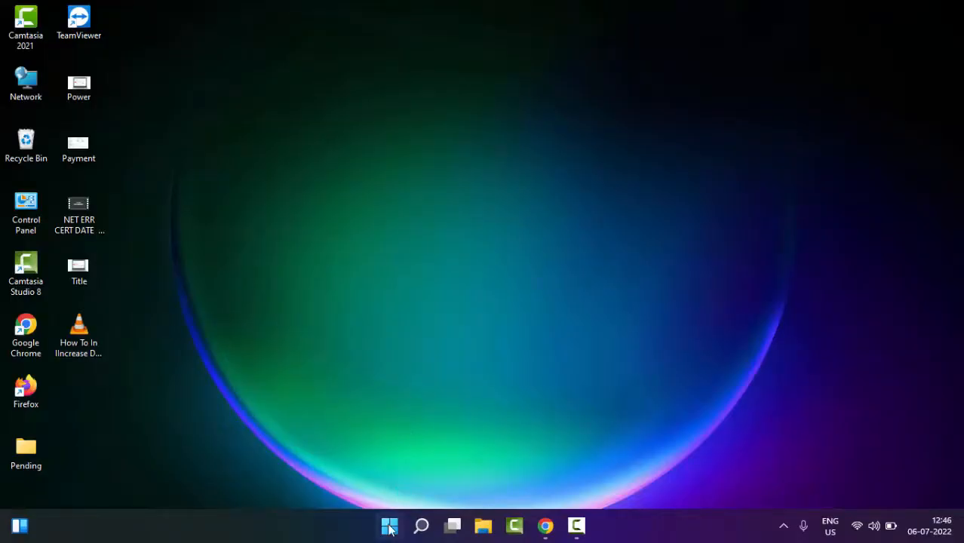
# Open Settings from the Start context menu and go to System > Troubleshoot
pyautogui.rightClick(390, 525)
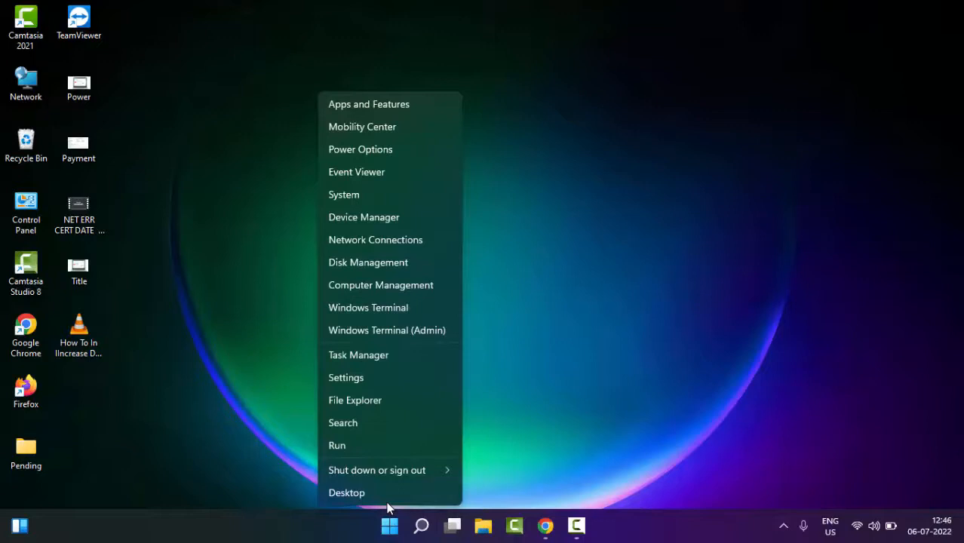
pyautogui.moveTo(360, 381)
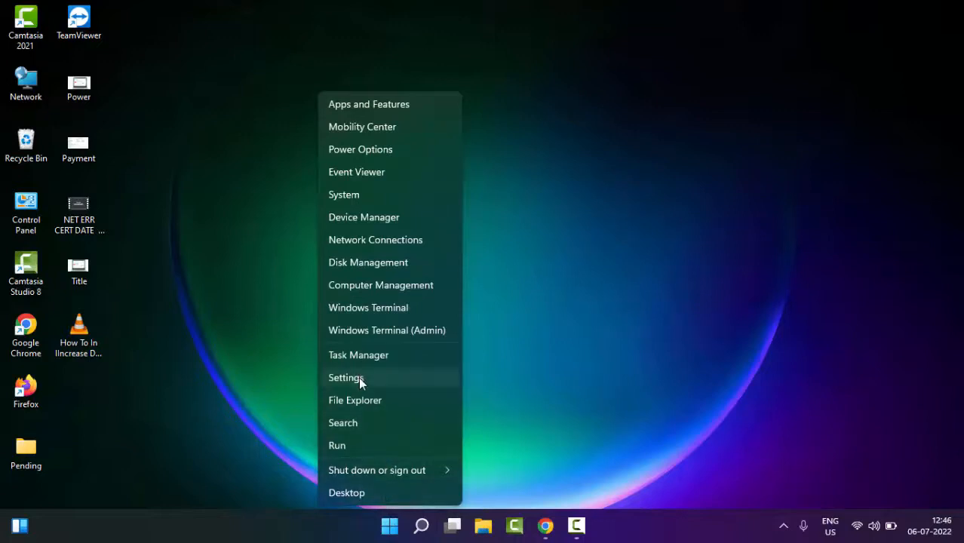
pyautogui.click(346, 377)
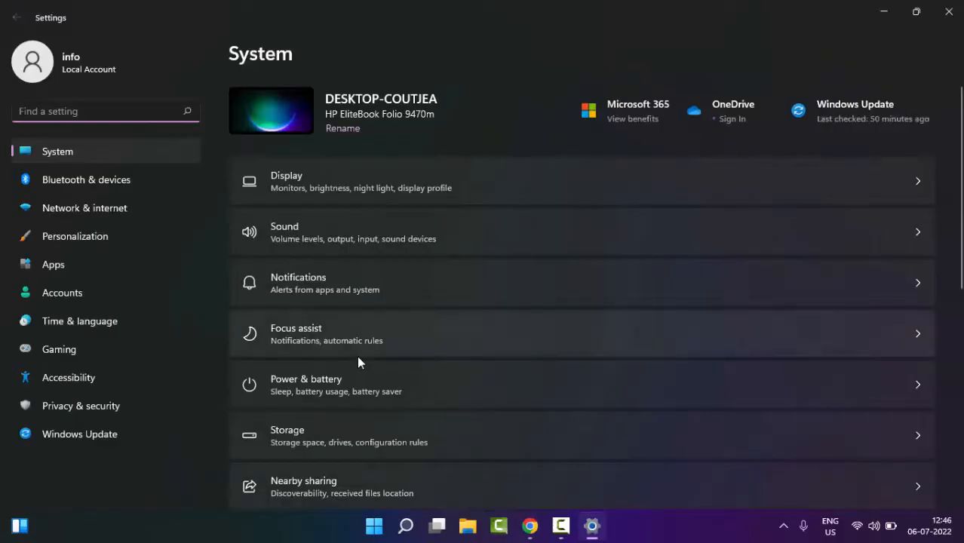
pyautogui.scroll(-3)
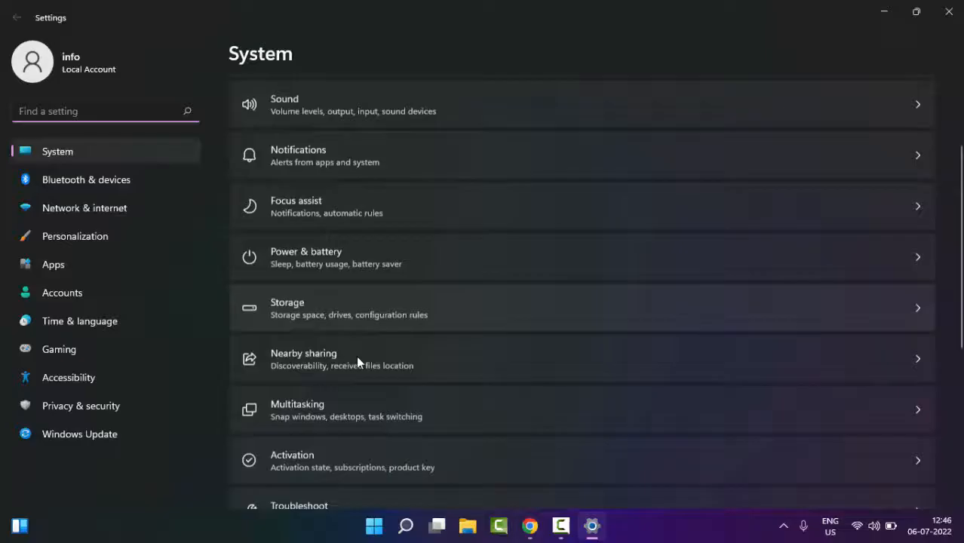
pyautogui.scroll(-3)
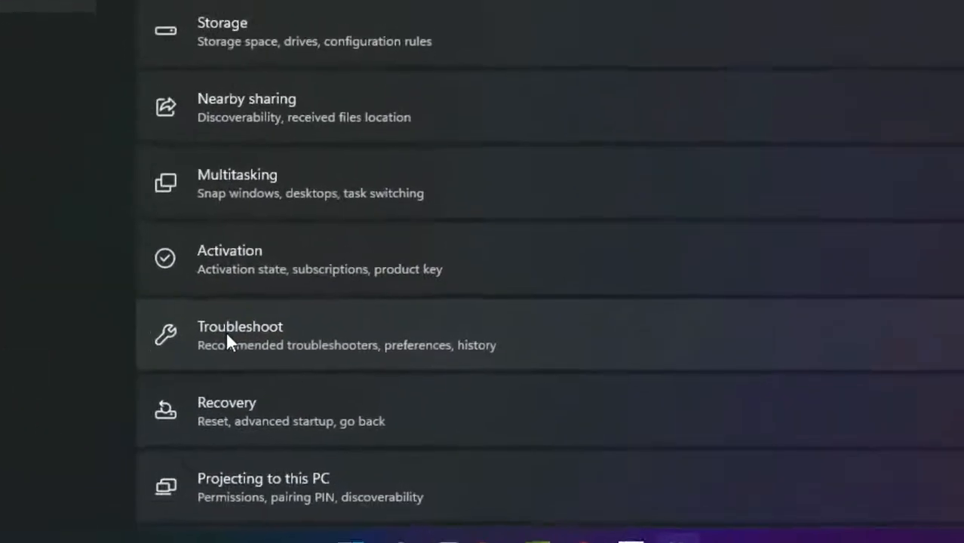
pyautogui.scroll(3)
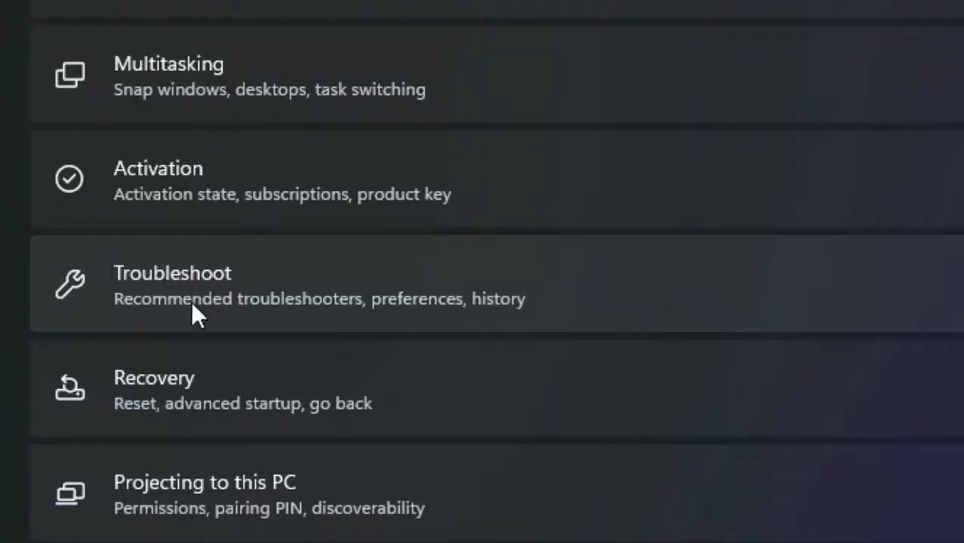
pyautogui.moveTo(188, 286)
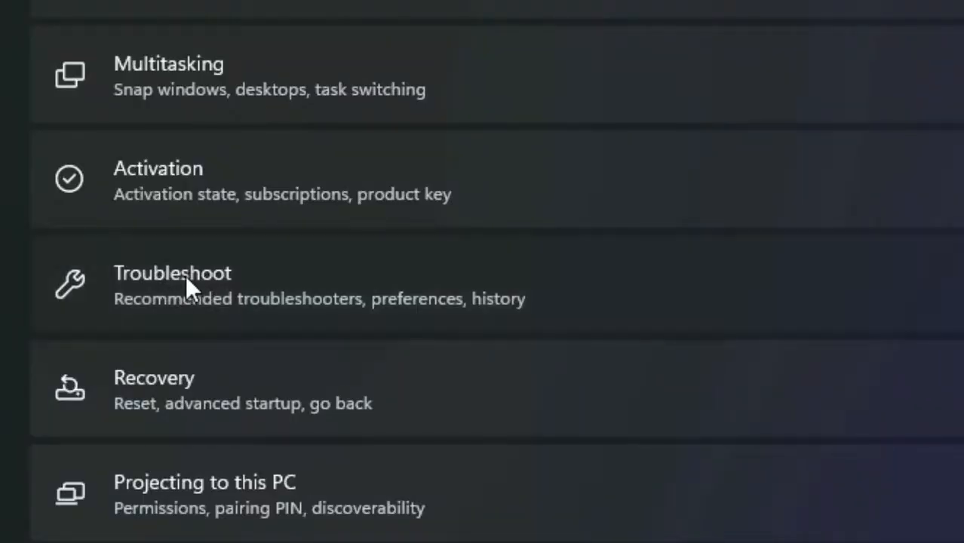
pyautogui.click(171, 283)
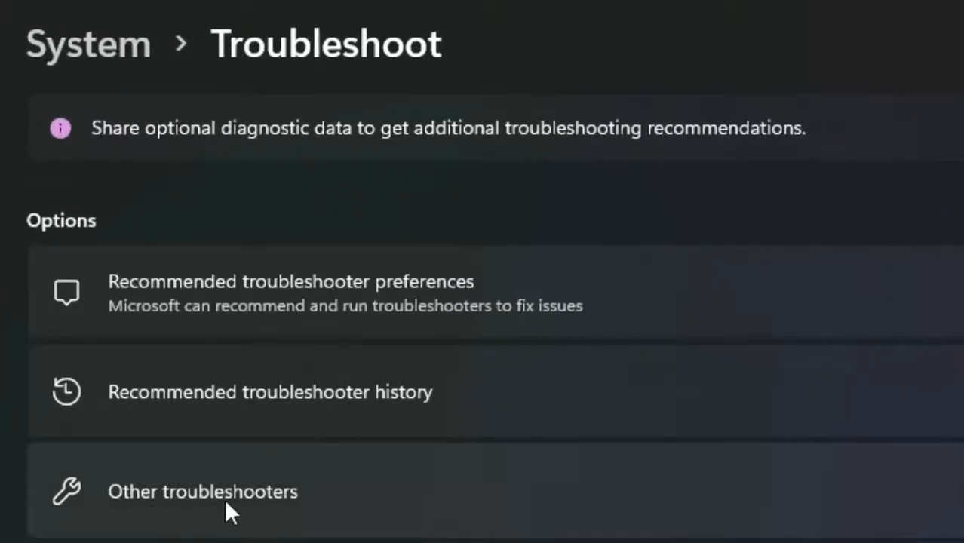
# Open Other troubleshooters to find the Windows Update troubleshooter
pyautogui.click(202, 491)
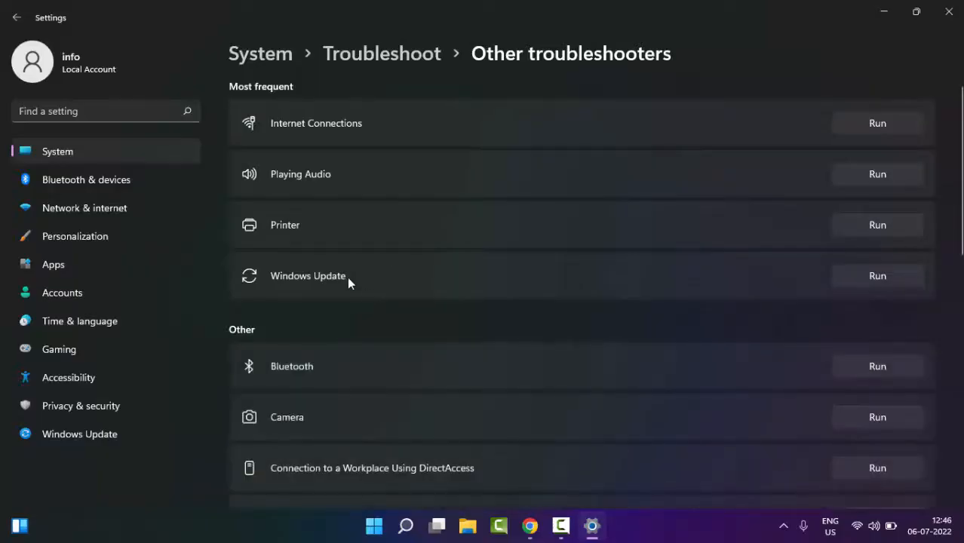
pyautogui.moveTo(324, 287)
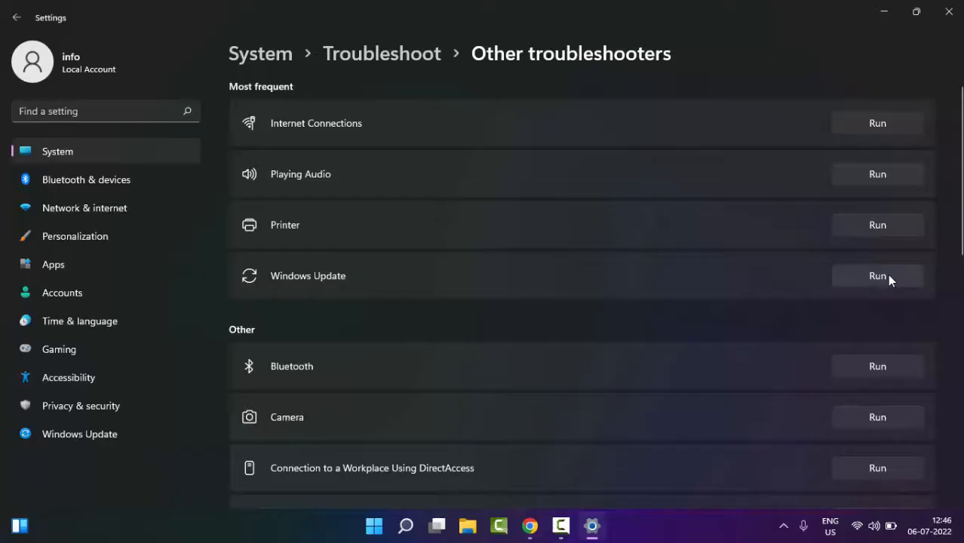
pyautogui.moveTo(922, 7)
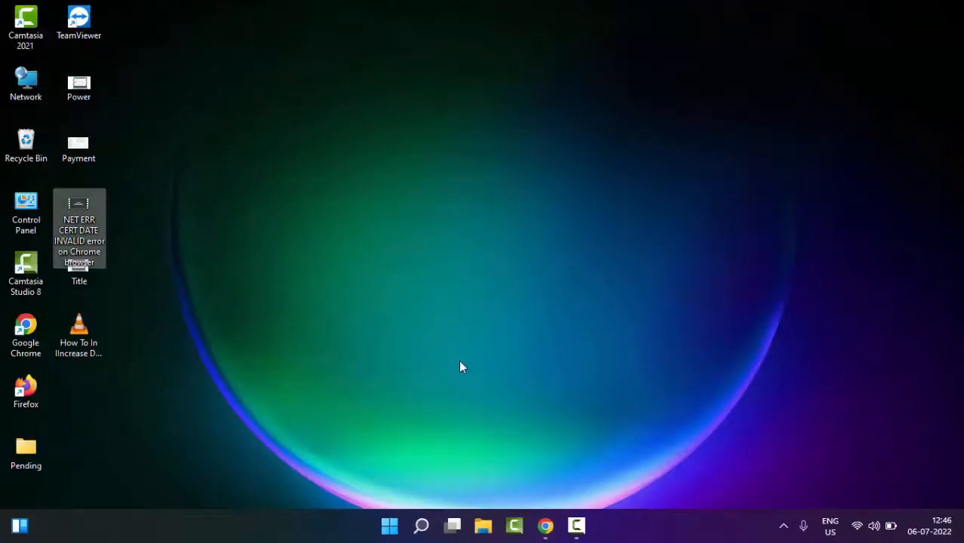
pyautogui.moveTo(455, 370)
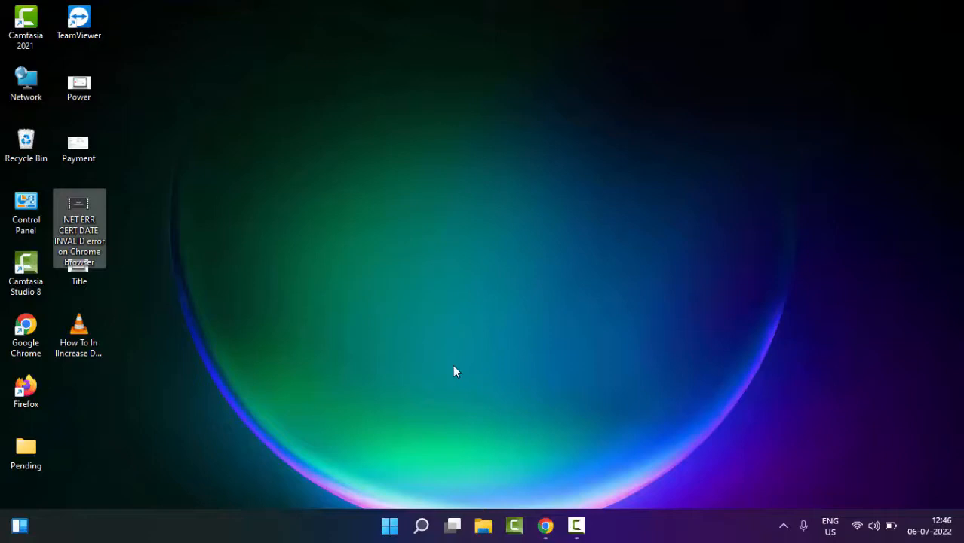
pyautogui.moveTo(449, 384)
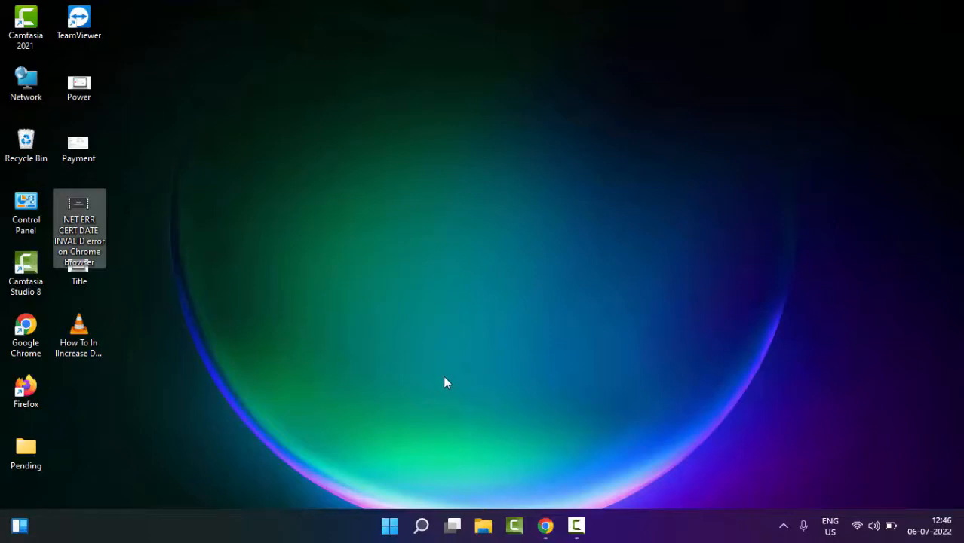
pyautogui.moveTo(389, 526)
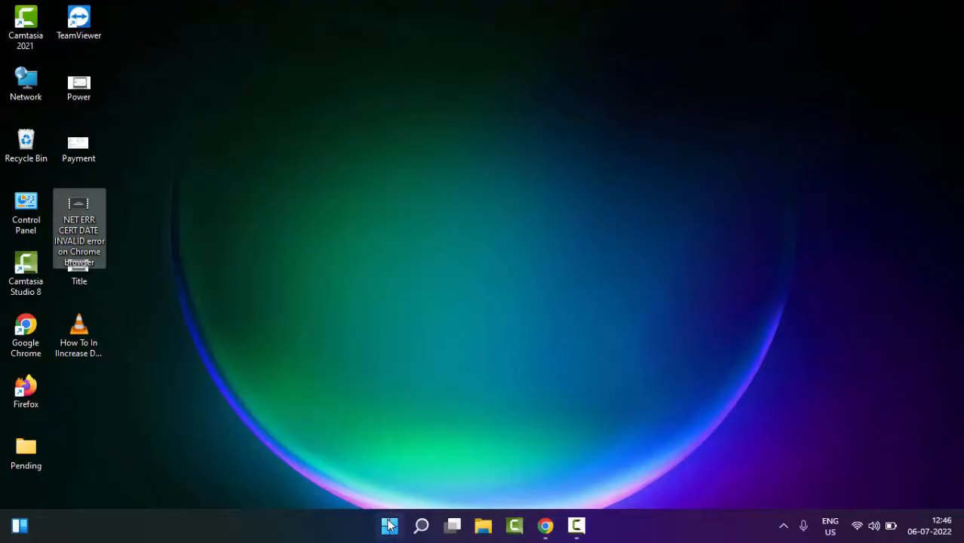
# Search "com" and run Command Prompt as administrator
pyautogui.write('command prompt')
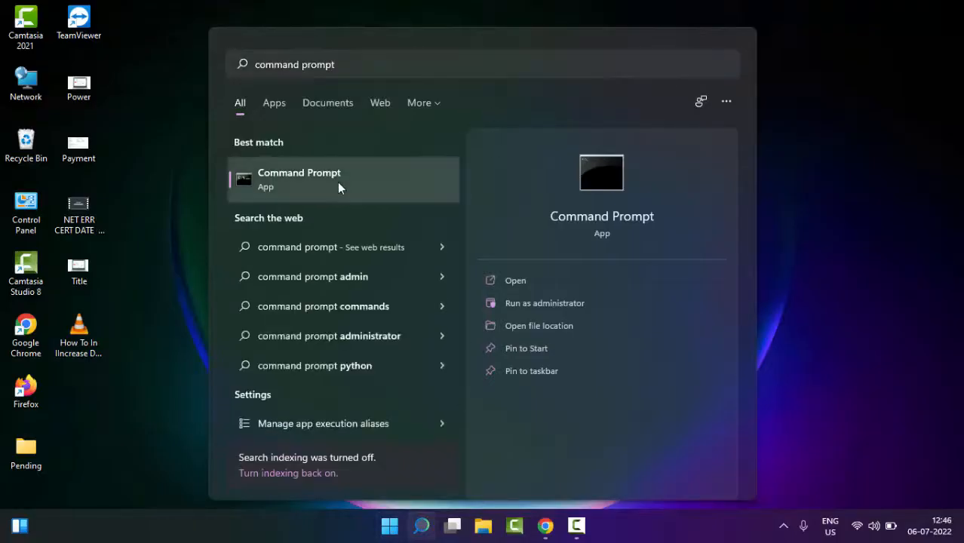
pyautogui.rightClick(340, 180)
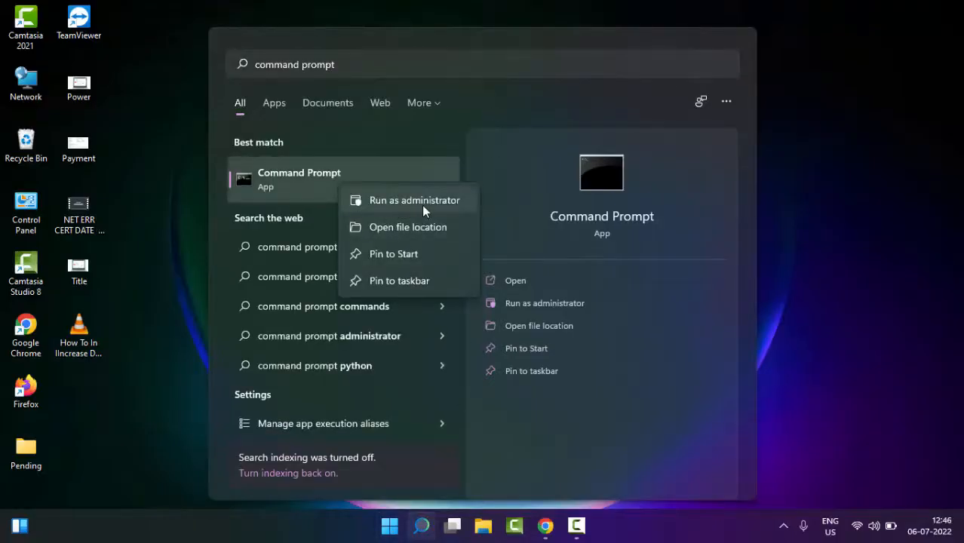
pyautogui.click(414, 200)
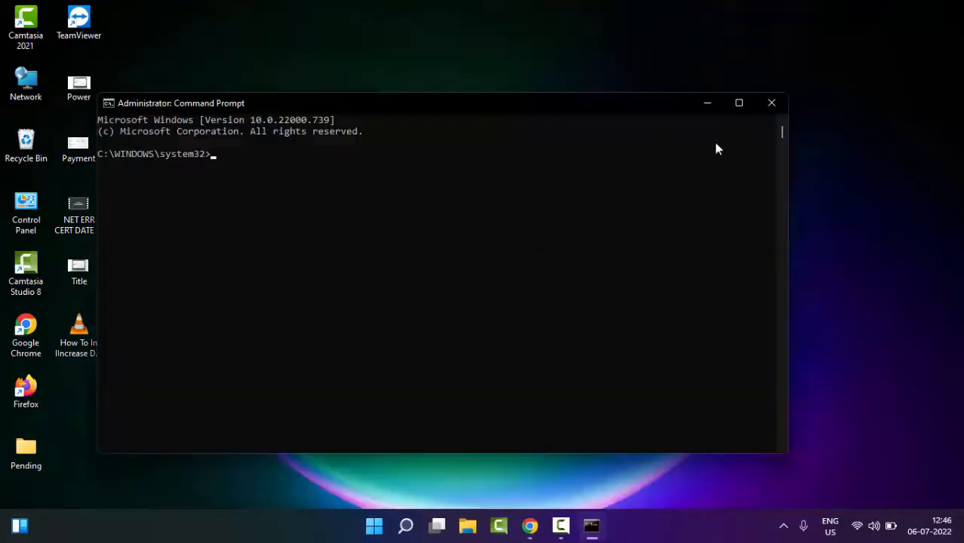
# Run sfc /scannow in the elevated Command Prompt
pyautogui.click(738, 103)
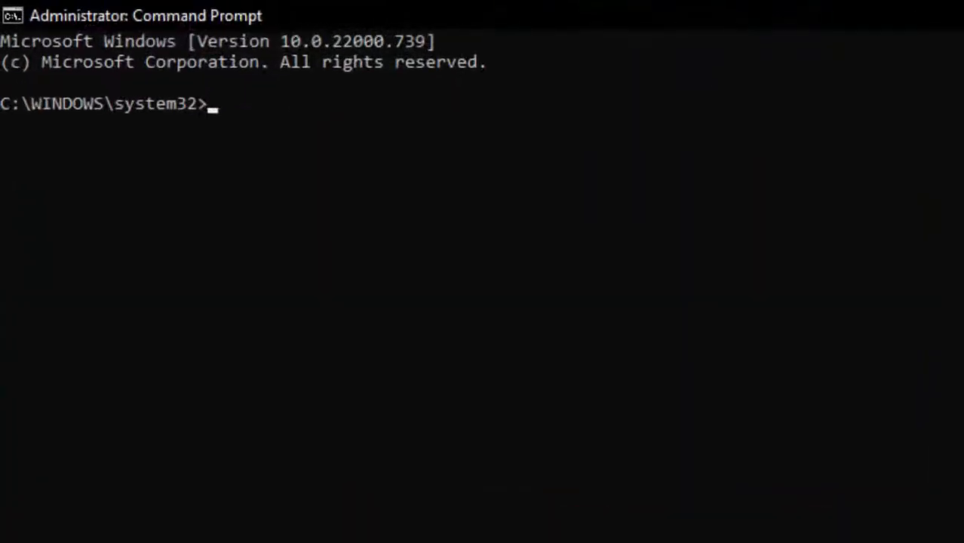
pyautogui.write('sfc /')
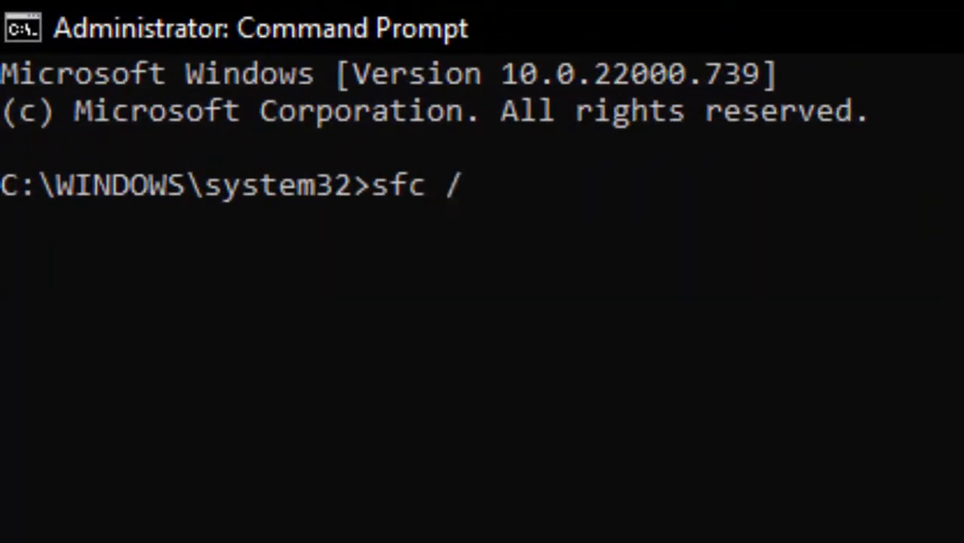
pyautogui.write('scannow')
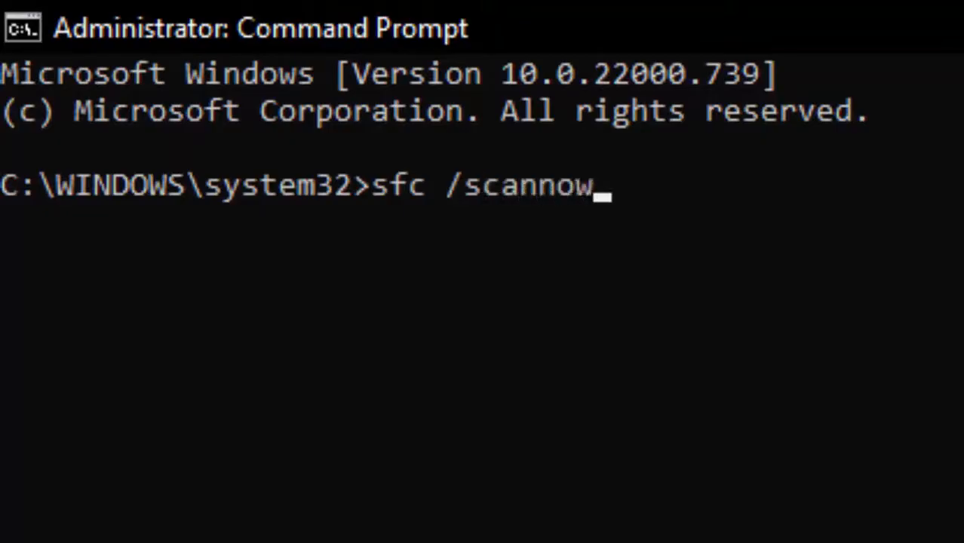
pyautogui.press('Return')
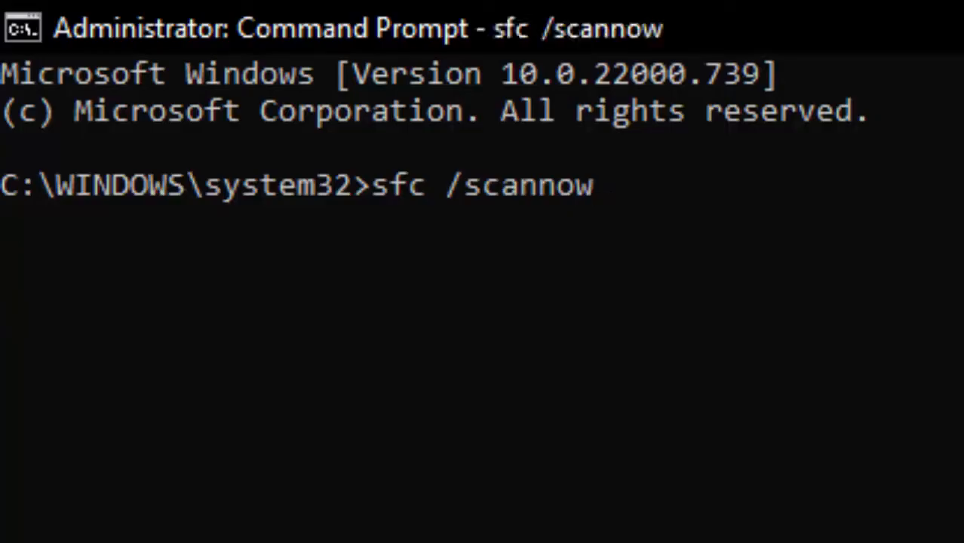
pyautogui.moveTo(581, 472)
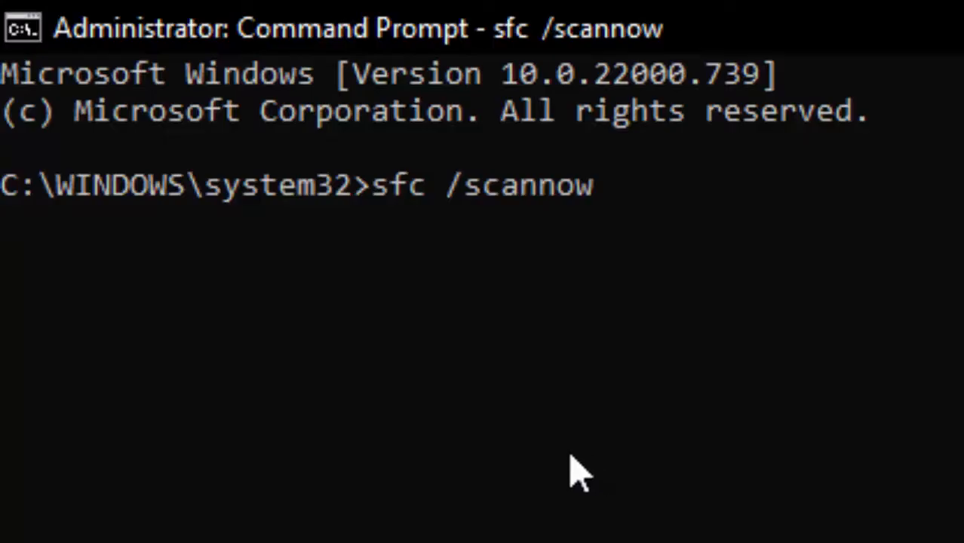
pyautogui.press('Return')
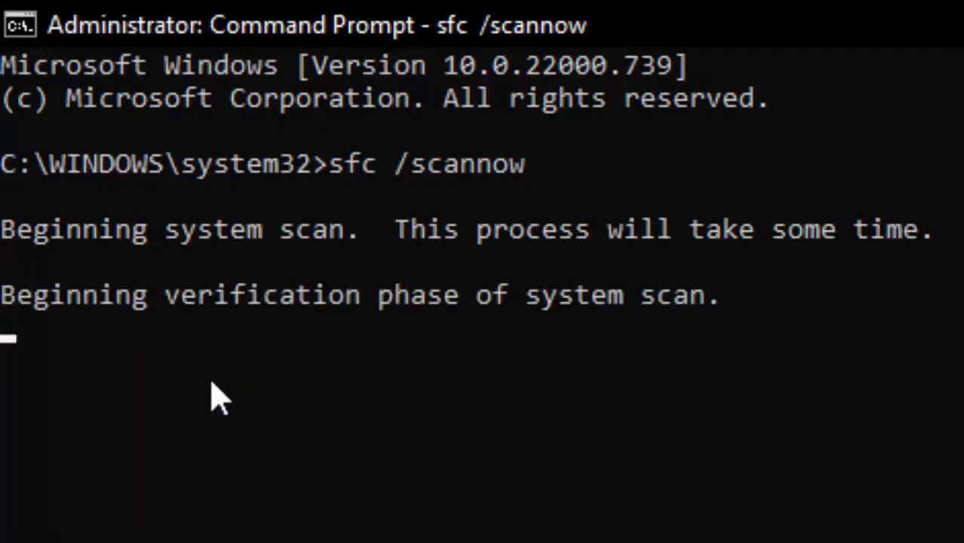
pyautogui.moveTo(204, 400)
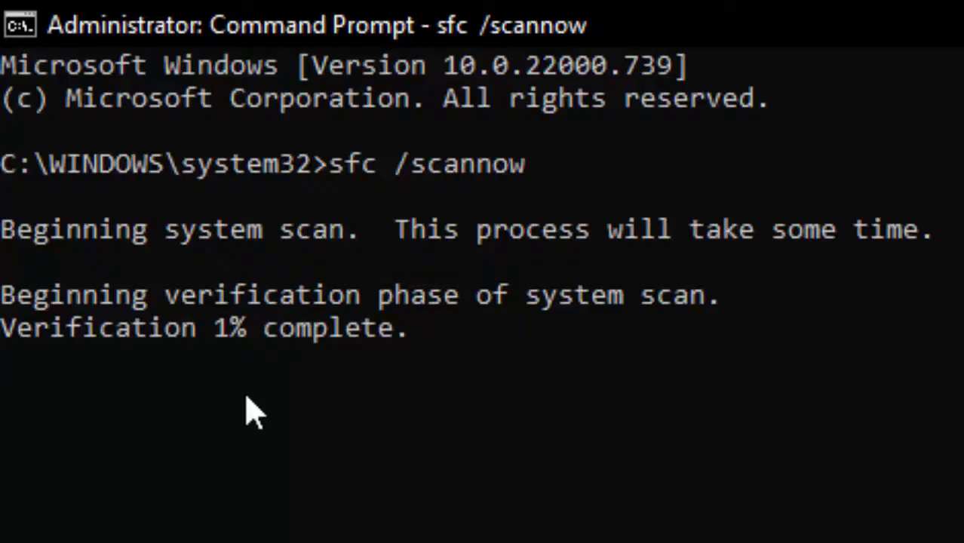
# Close the Command Prompt window once verification reaches 1%
pyautogui.click(242, 396)
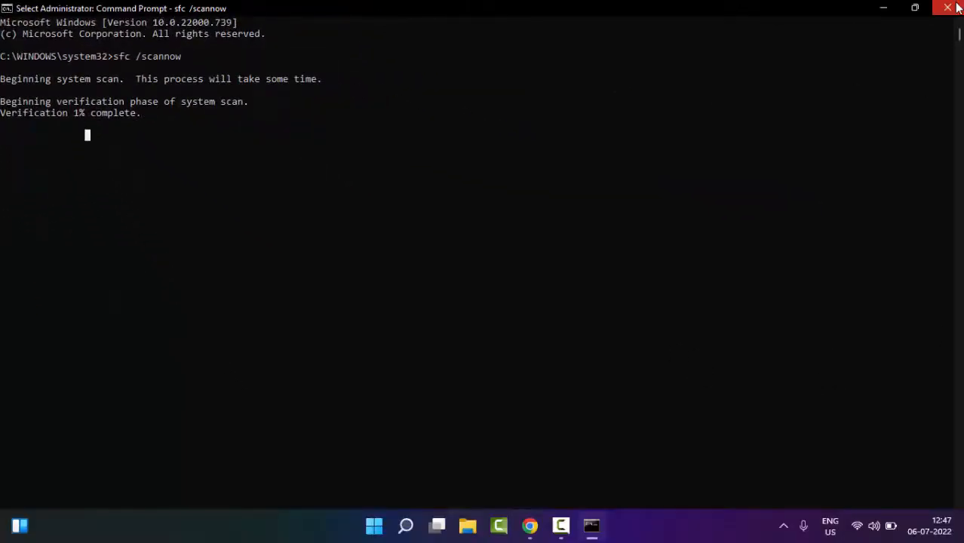
pyautogui.click(947, 7)
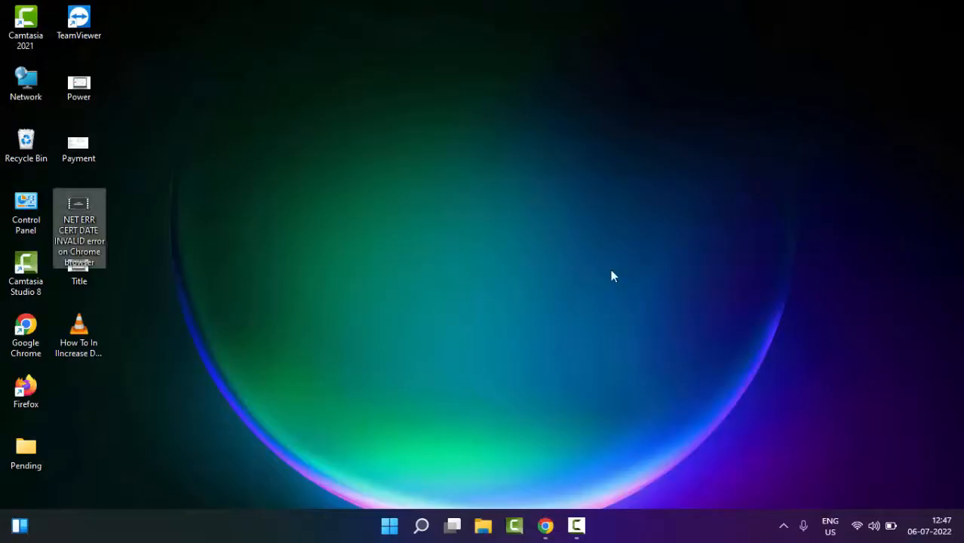
pyautogui.press('Alt+F4')
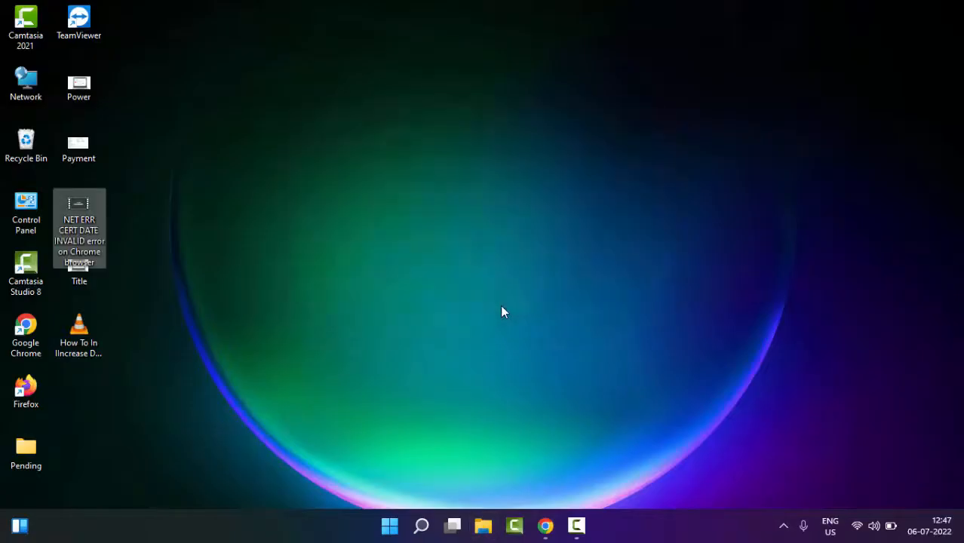
pyautogui.moveTo(504, 296)
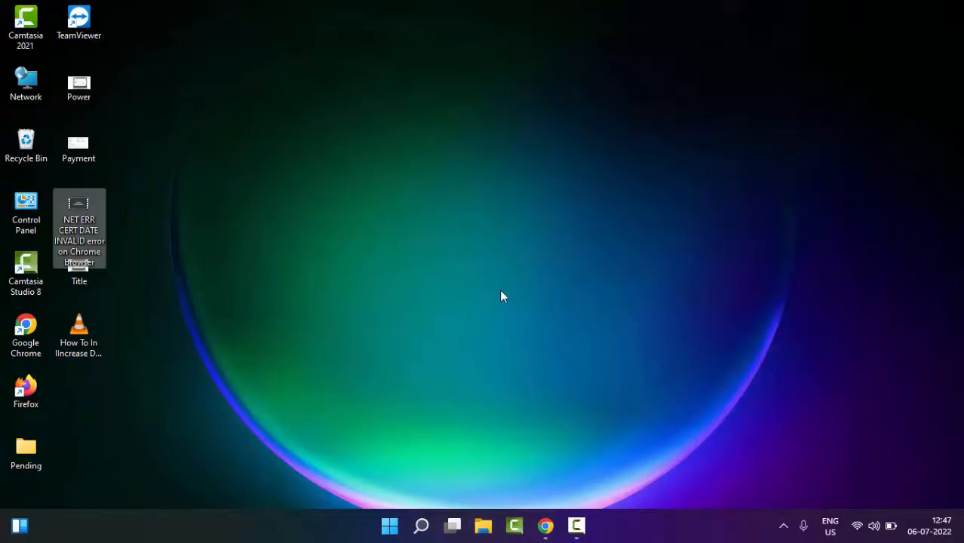